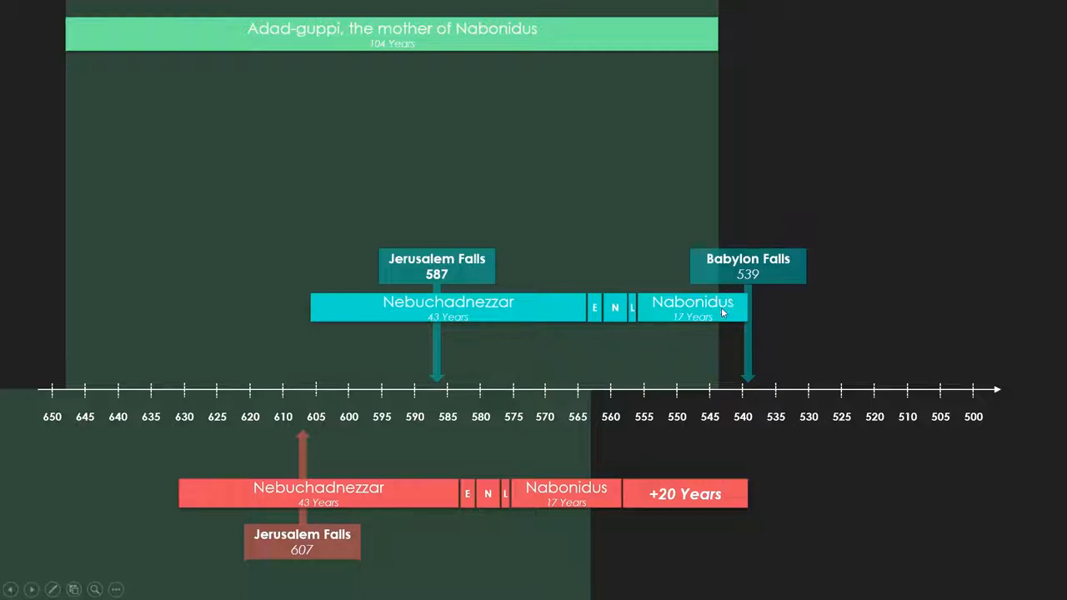
{"action": "mouse_move", "coordinate": [654, 457]}
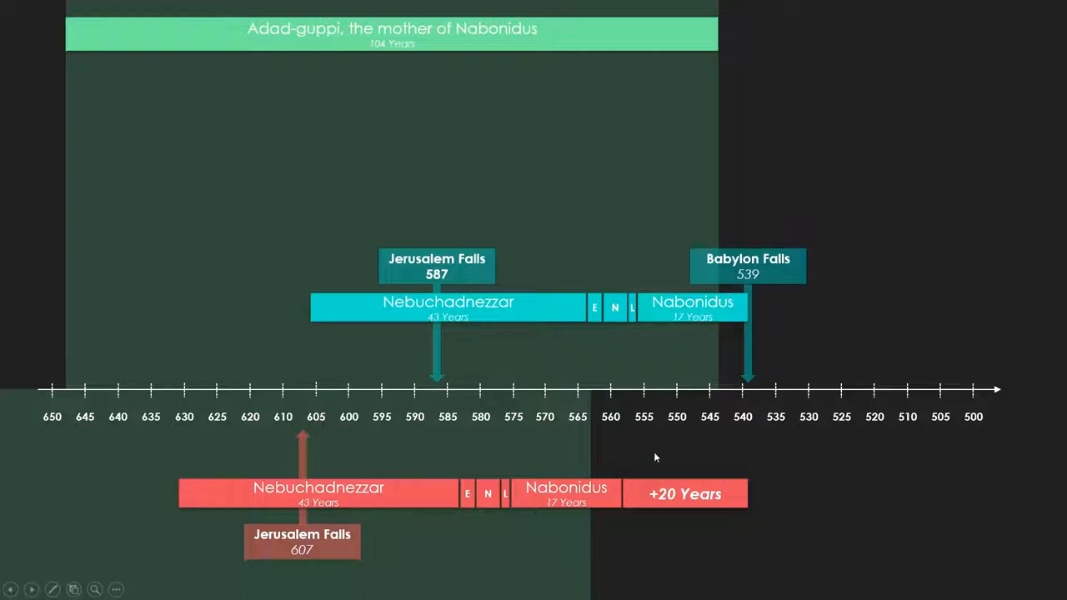
{"action": "mouse_move", "coordinate": [614, 493]}
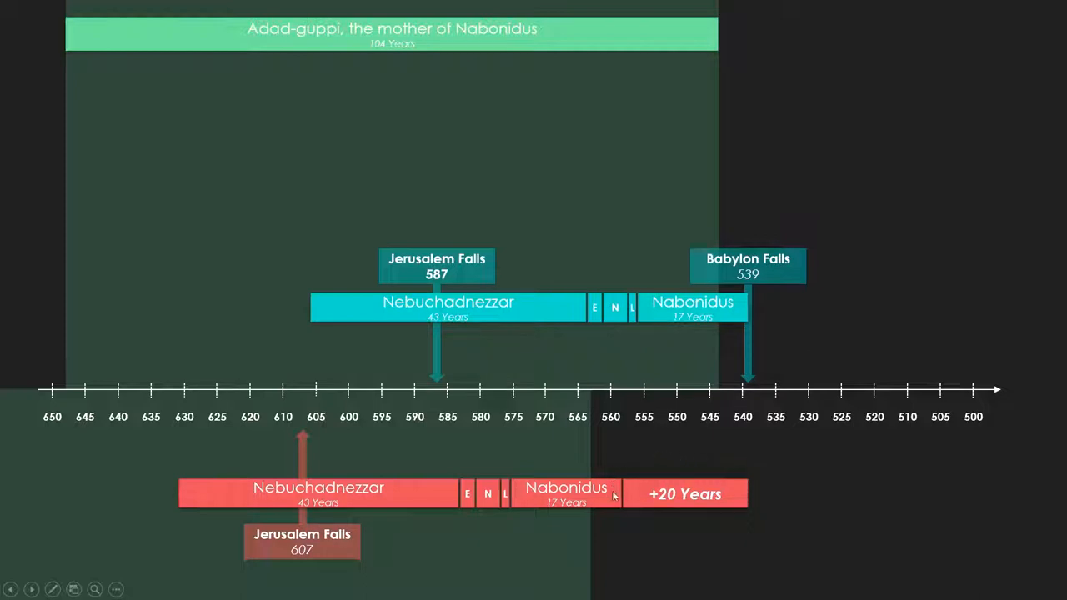
{"action": "mouse_move", "coordinate": [698, 468]}
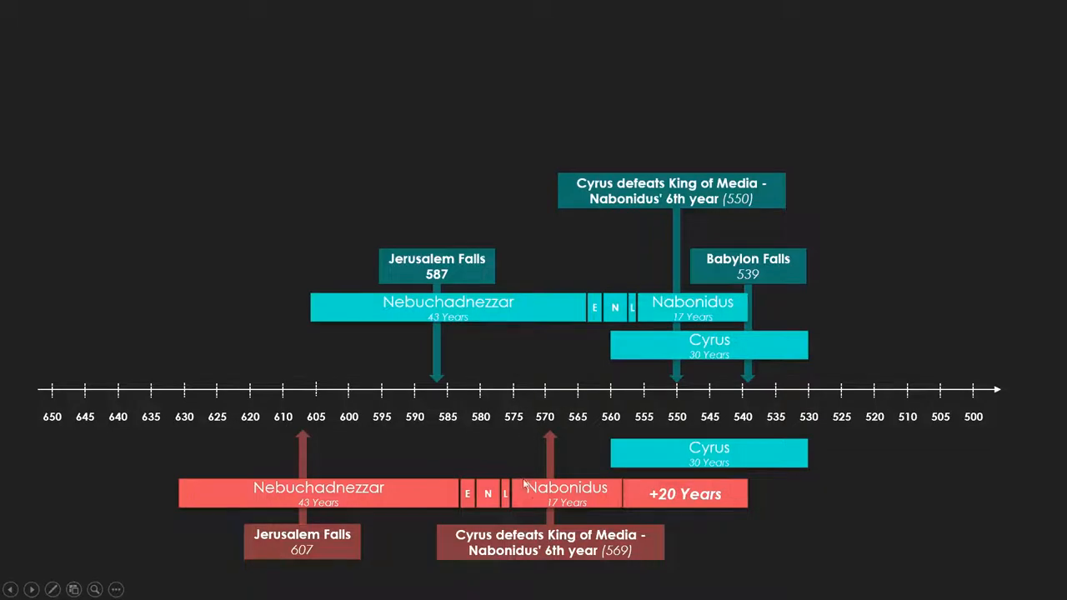
{"action": "mouse_move", "coordinate": [577, 490]}
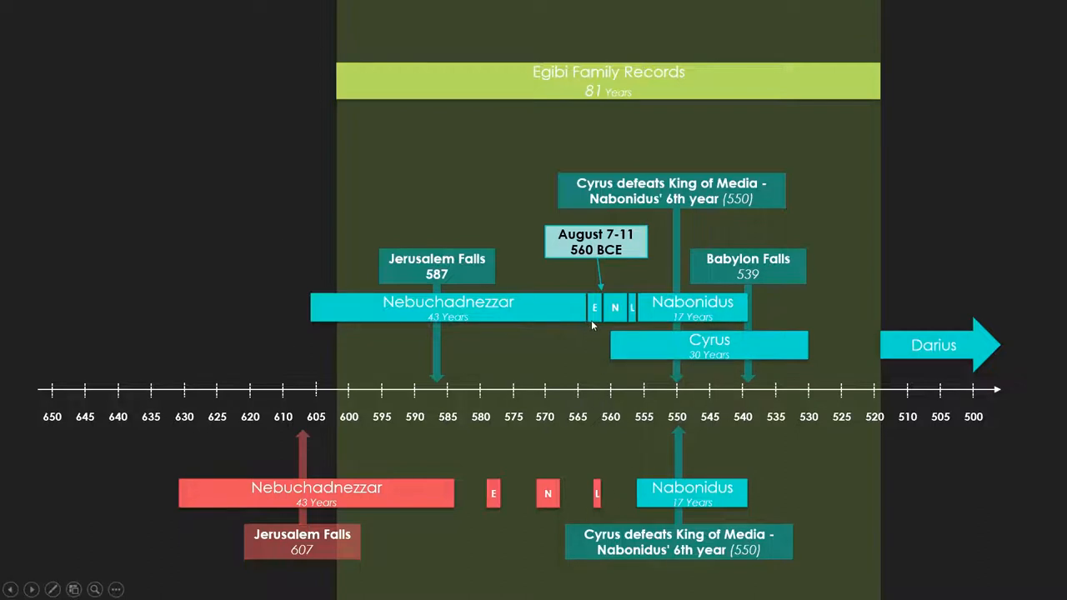
{"action": "mouse_move", "coordinate": [625, 327]}
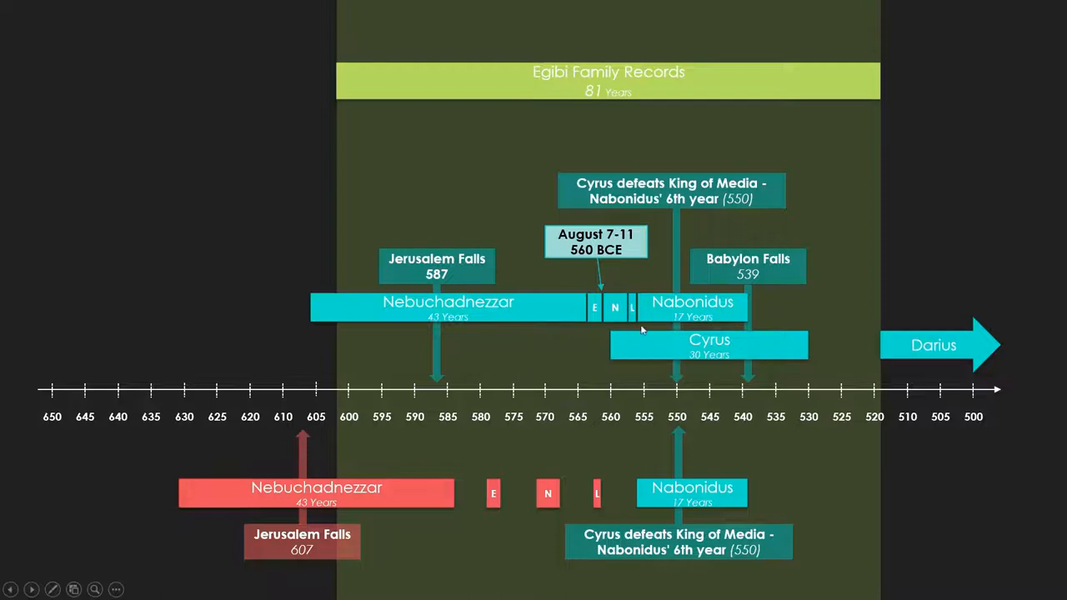
{"action": "mouse_move", "coordinate": [649, 321]}
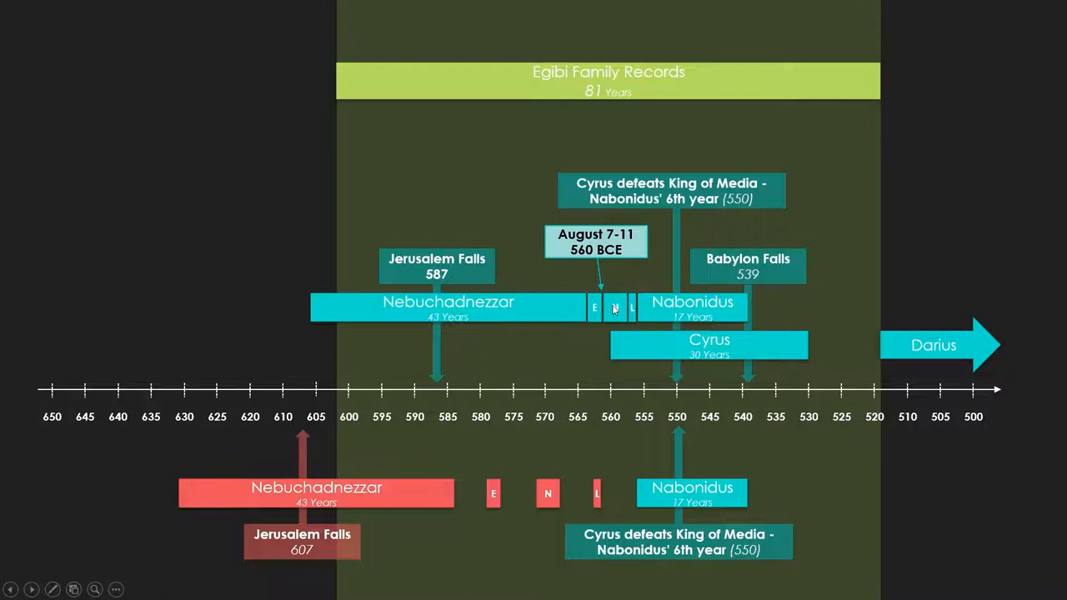
{"action": "mouse_move", "coordinate": [587, 287]}
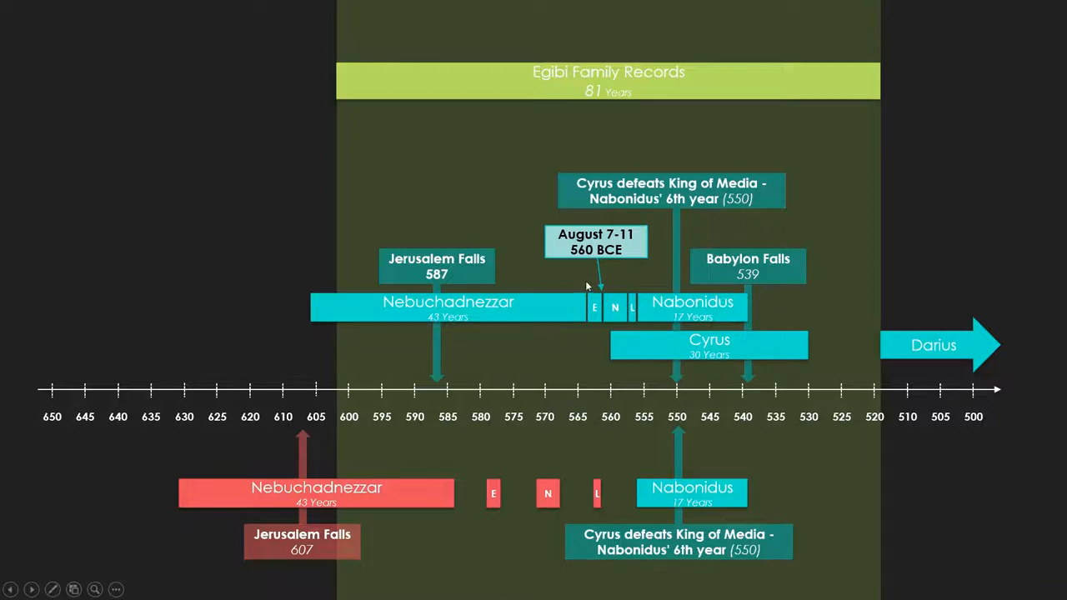
{"action": "mouse_move", "coordinate": [642, 268]}
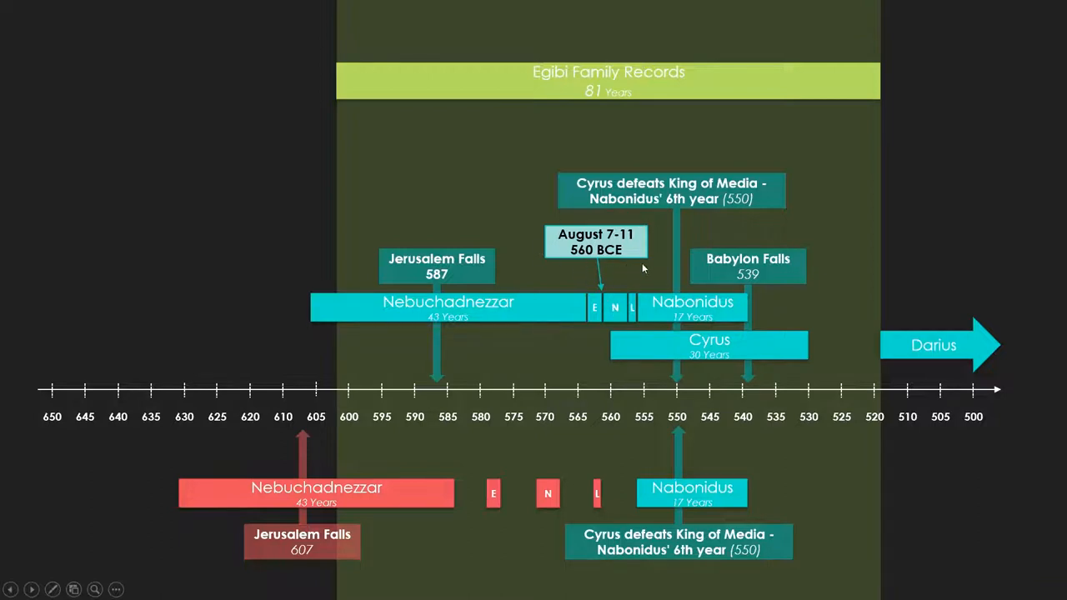